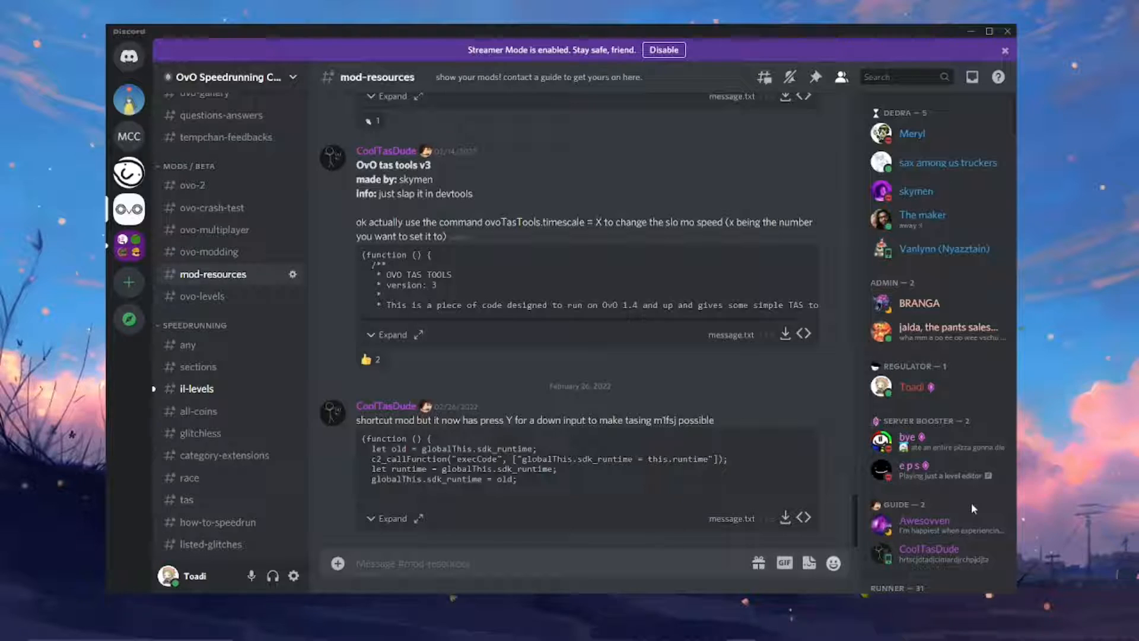
mouse_move(824, 434)
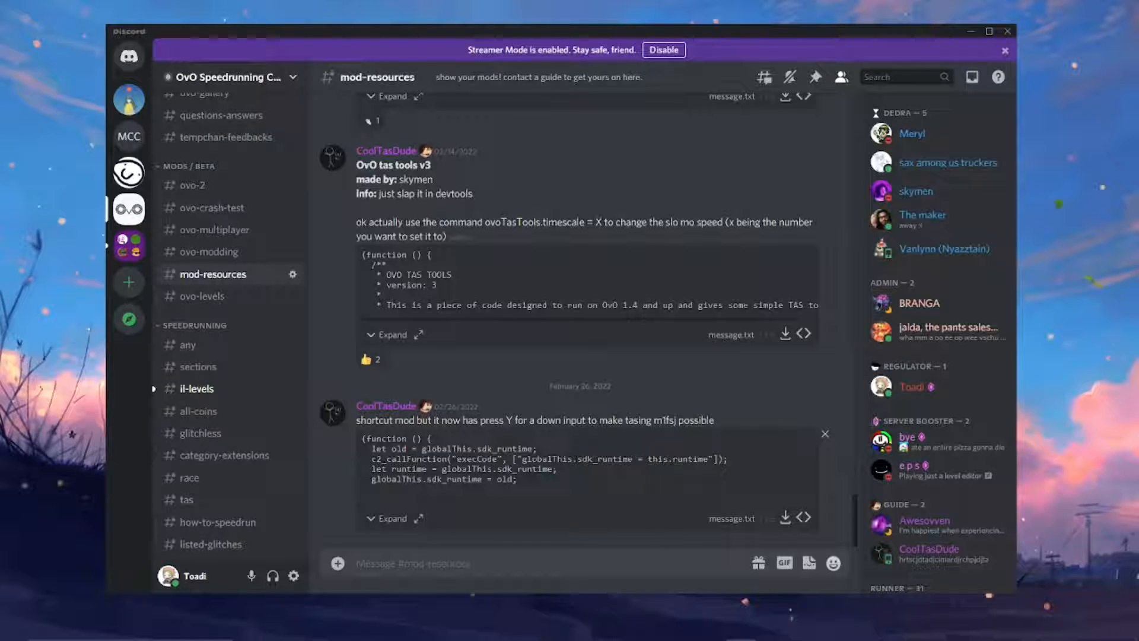
mouse_move(265, 514)
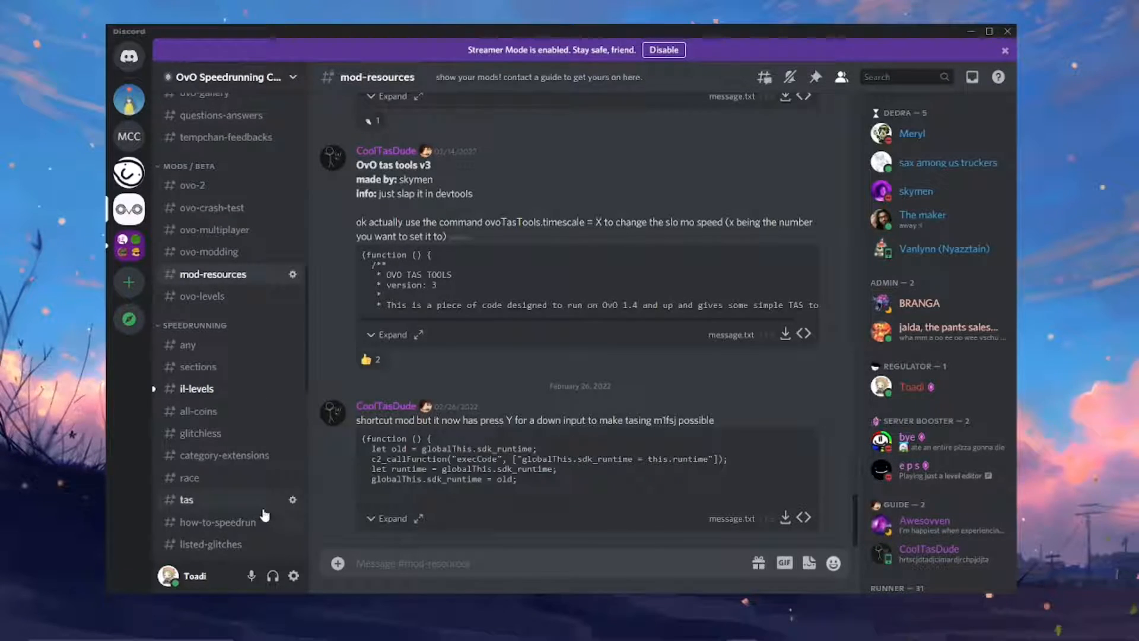
mouse_move(212, 274)
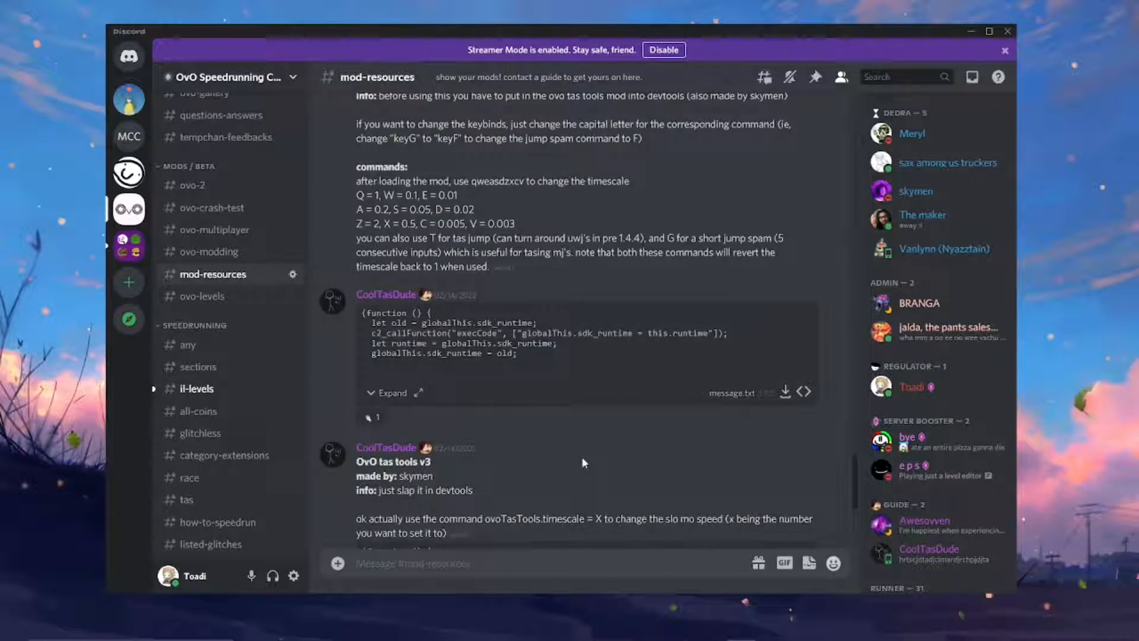
Scroll #mod-resources back to its first post, the OvO multiplayer mod v1.1.
scroll("up", 3)
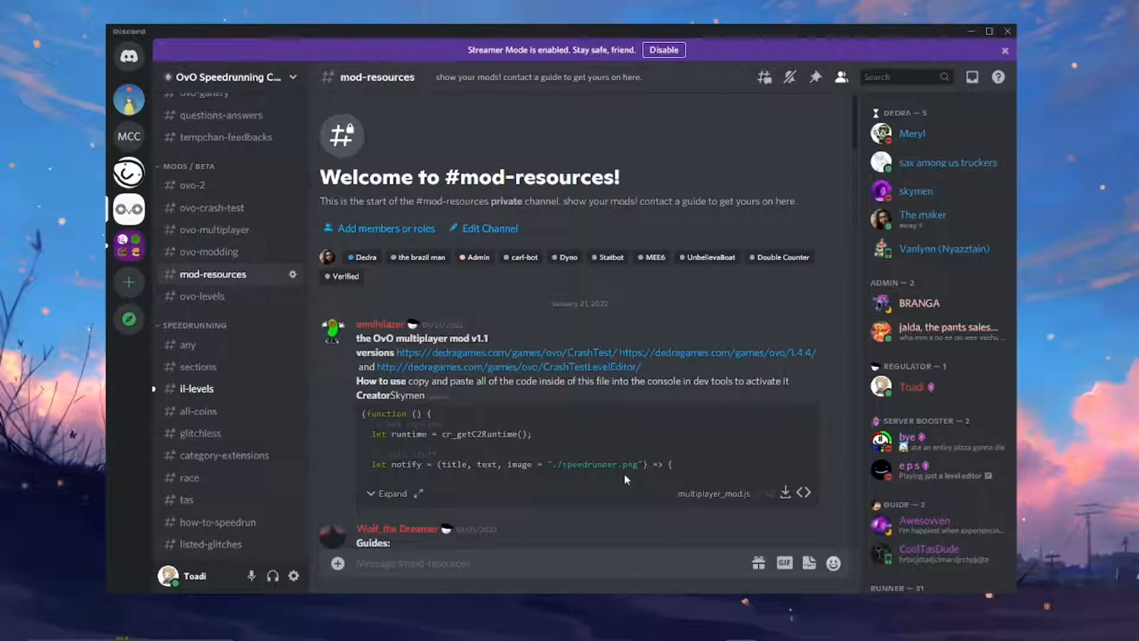
scroll("up", 3)
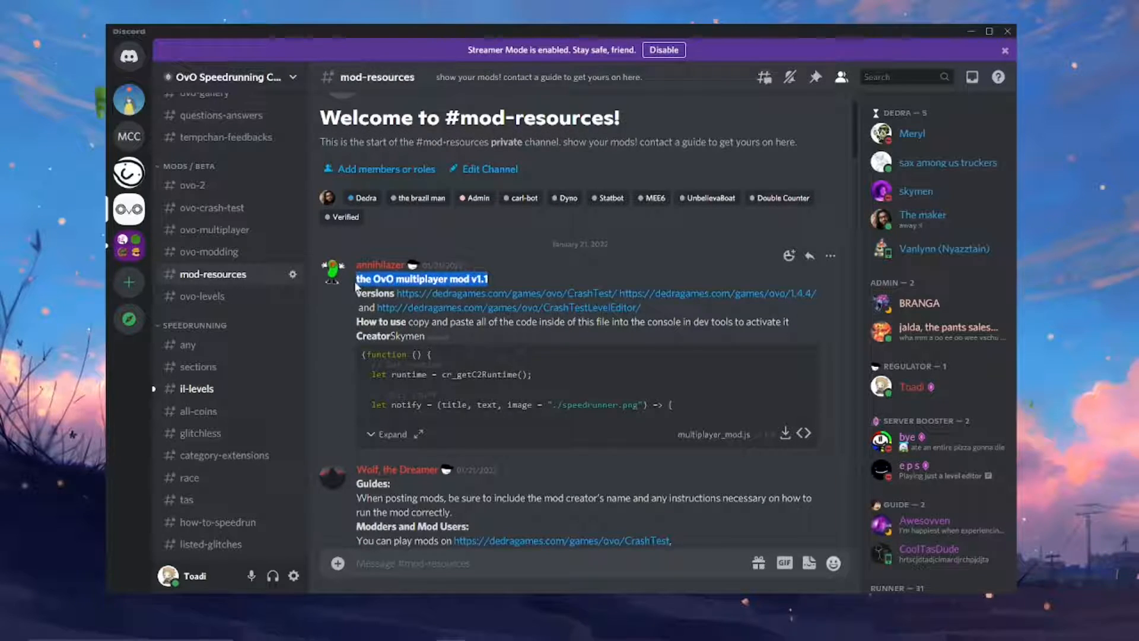
mouse_move(571, 253)
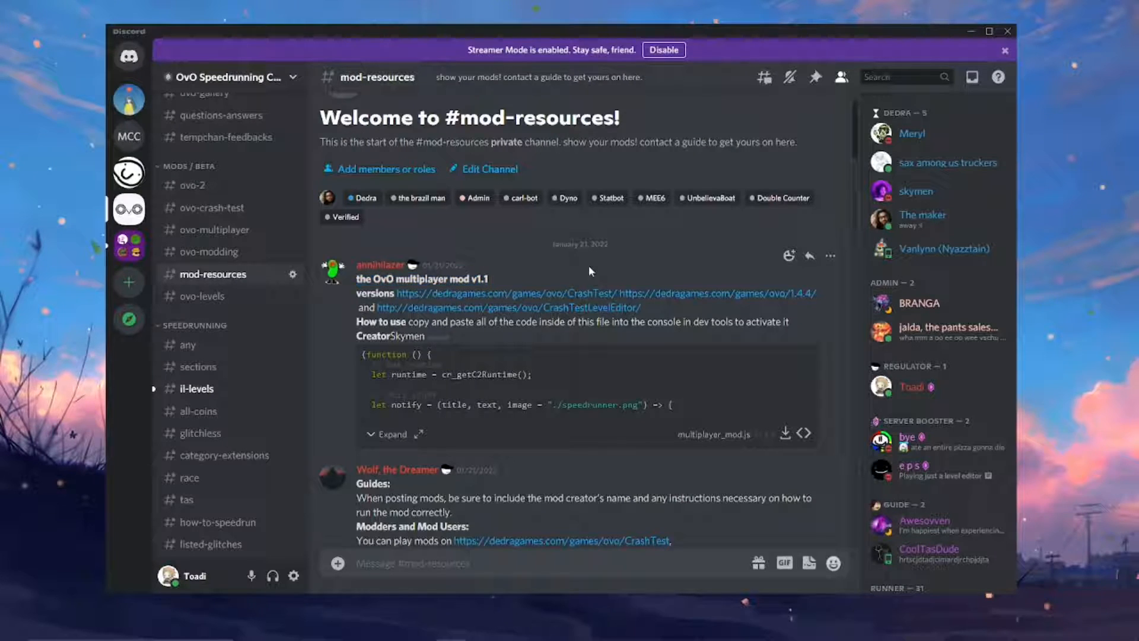
mouse_move(575, 293)
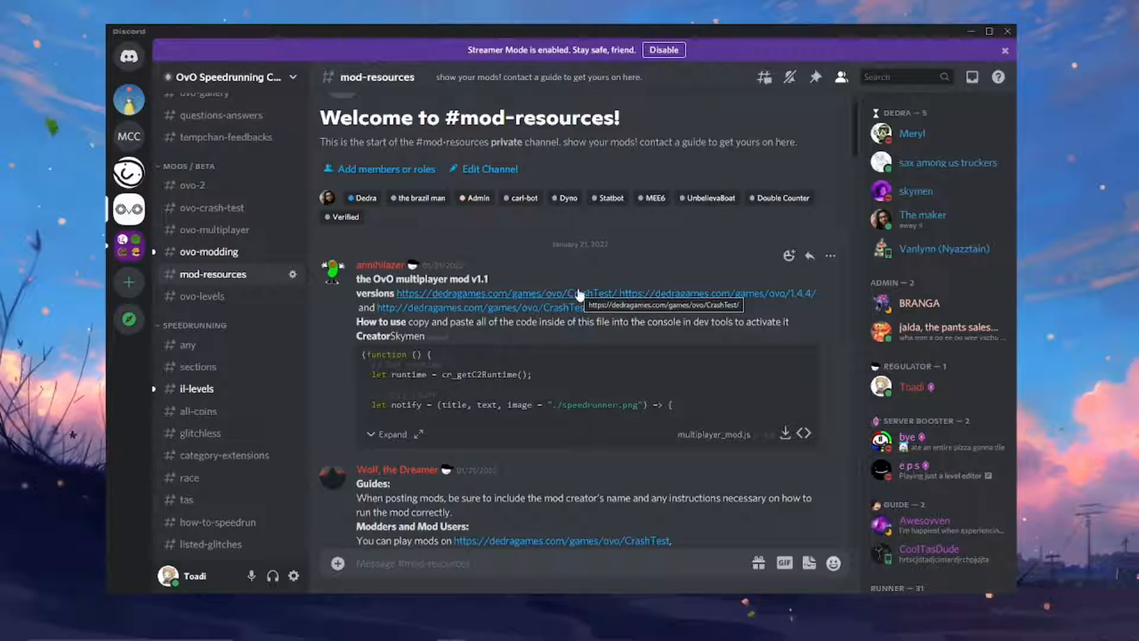
mouse_move(558, 254)
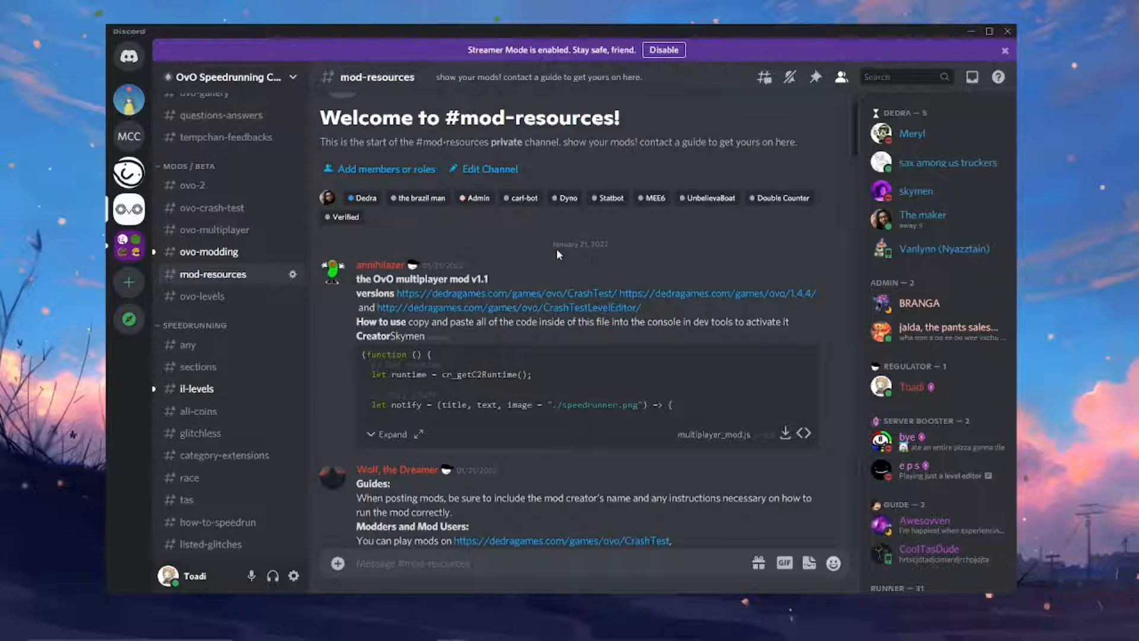
mouse_move(784, 433)
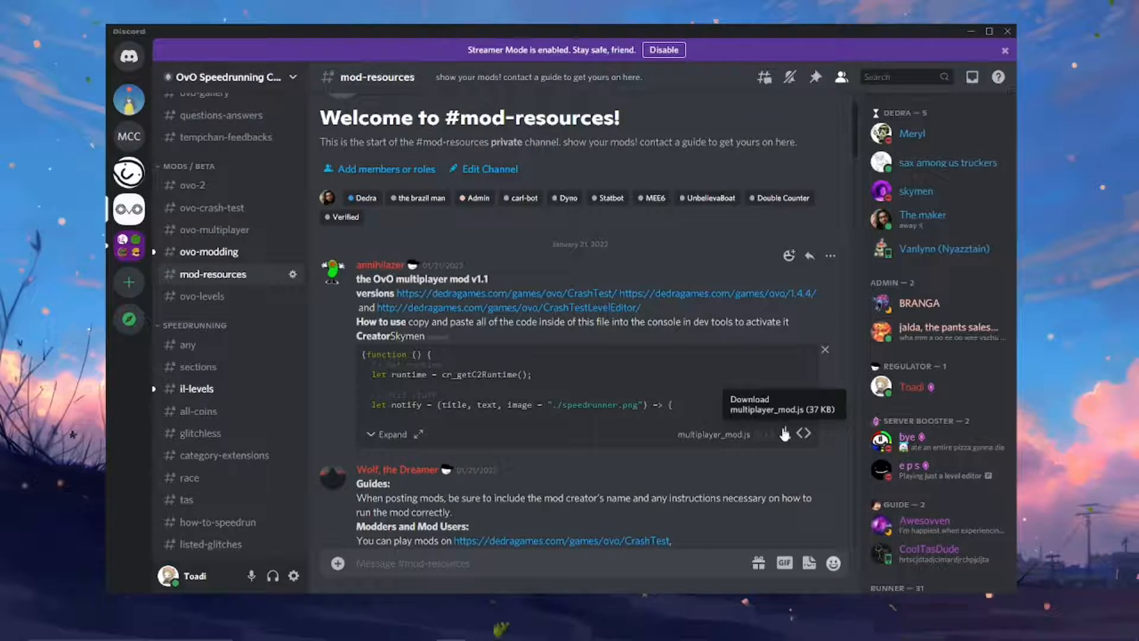
Download multiplayer_mod.js and keep it despite Chrome's harmful-file warning.
left_click(784, 435)
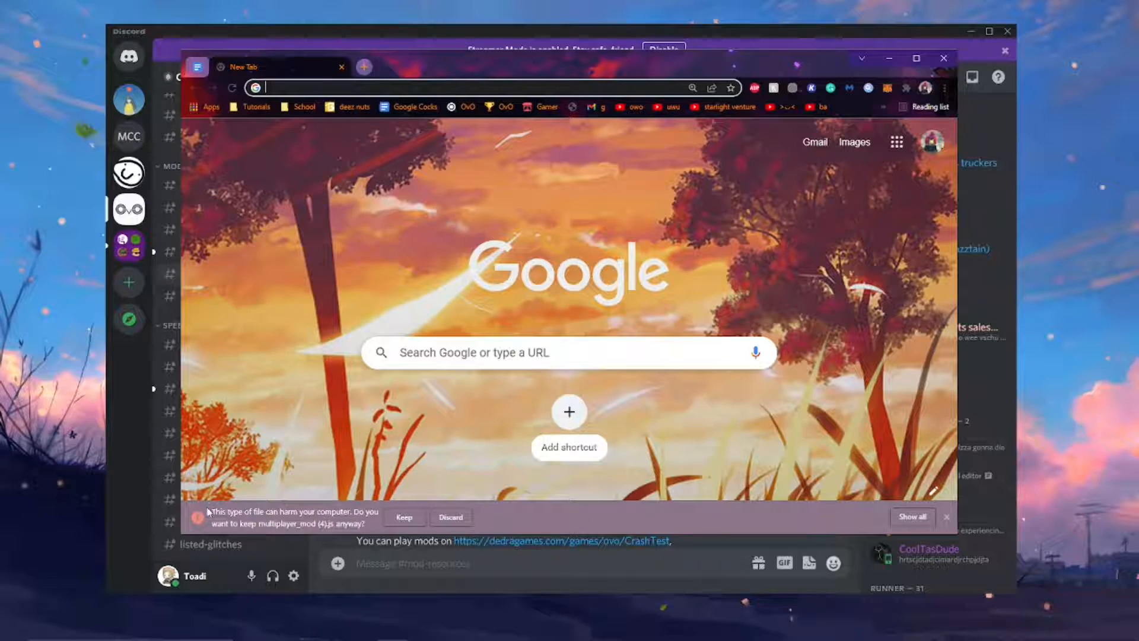
mouse_move(682, 549)
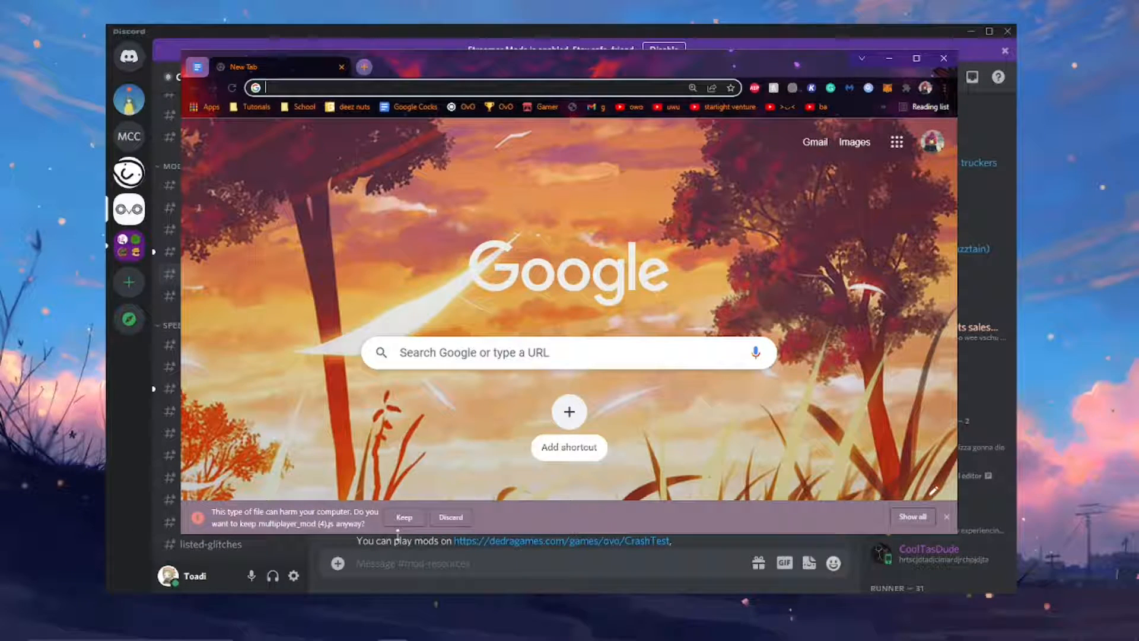
left_click(403, 517)
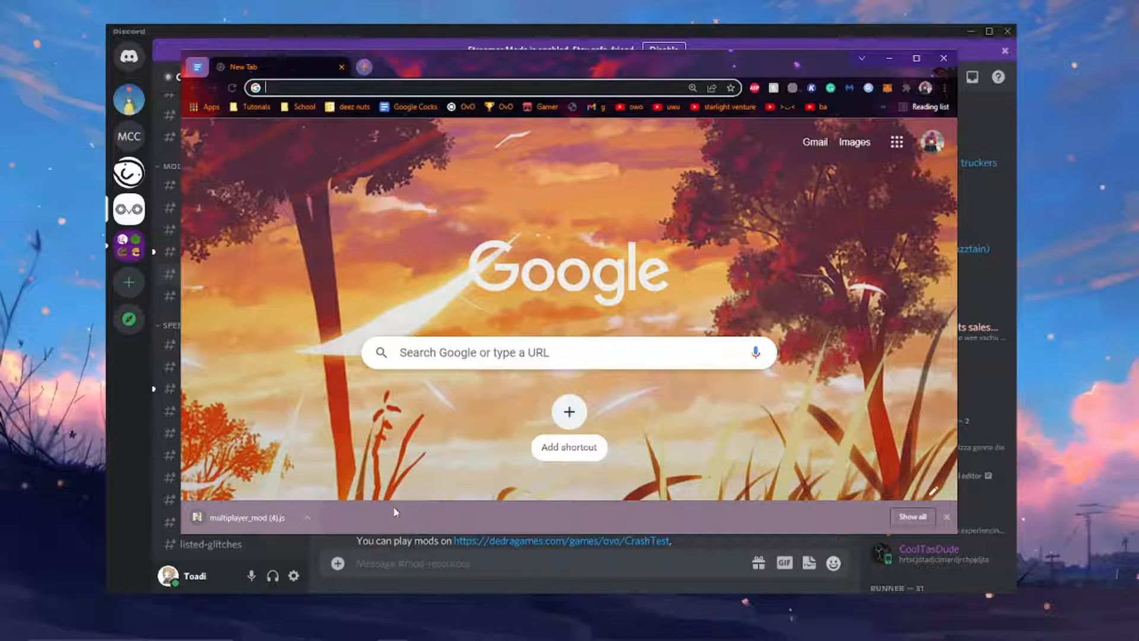
mouse_move(379, 421)
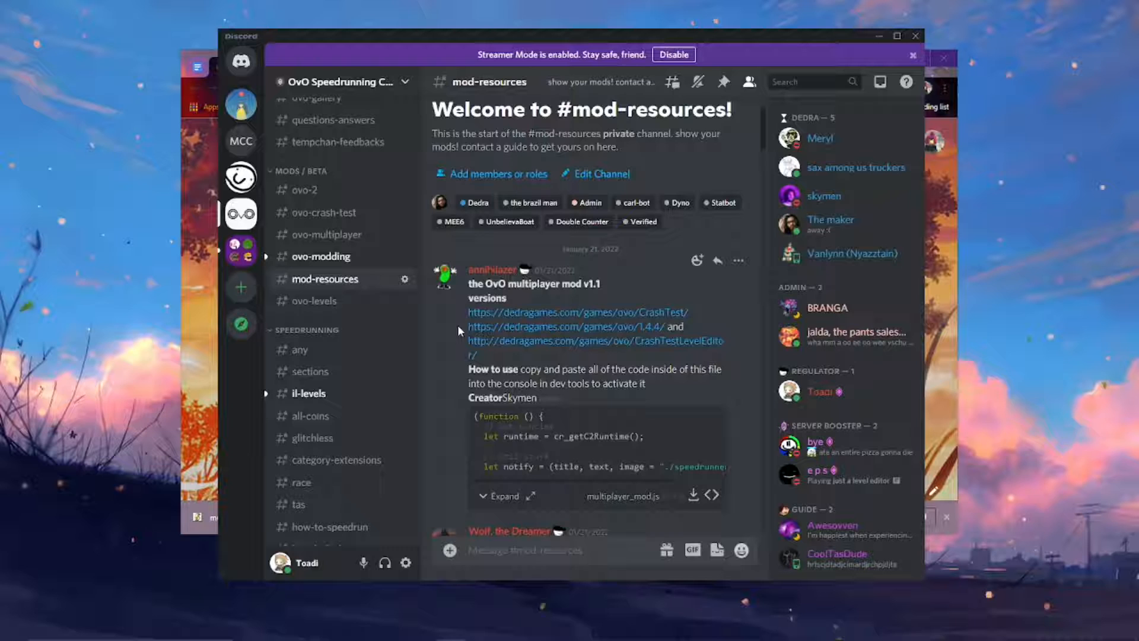
mouse_move(550, 367)
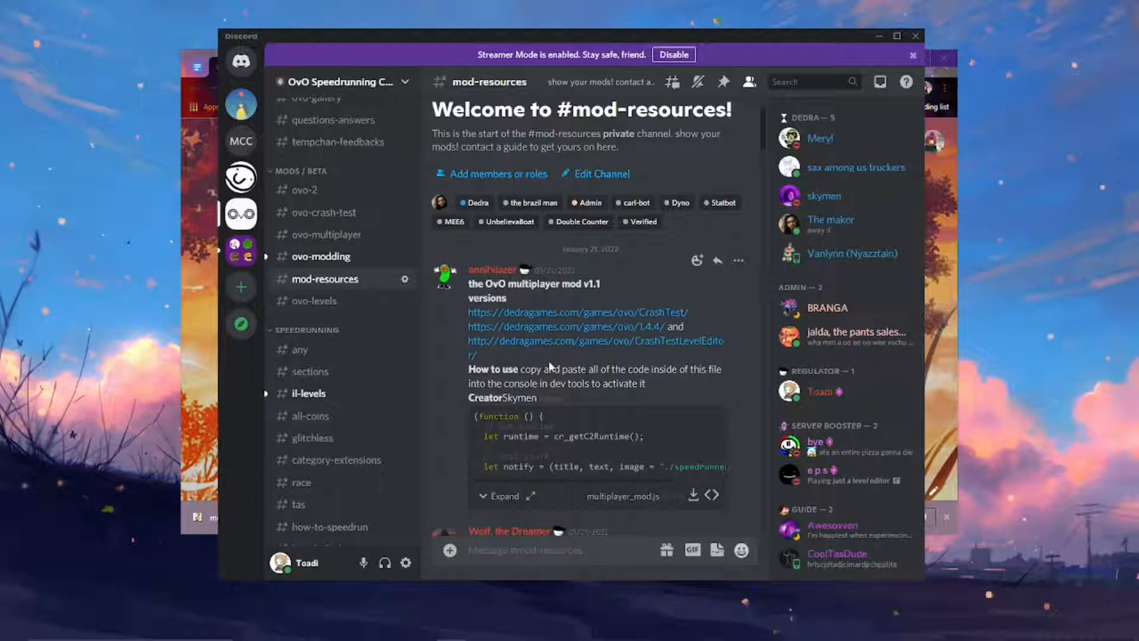
mouse_move(578, 312)
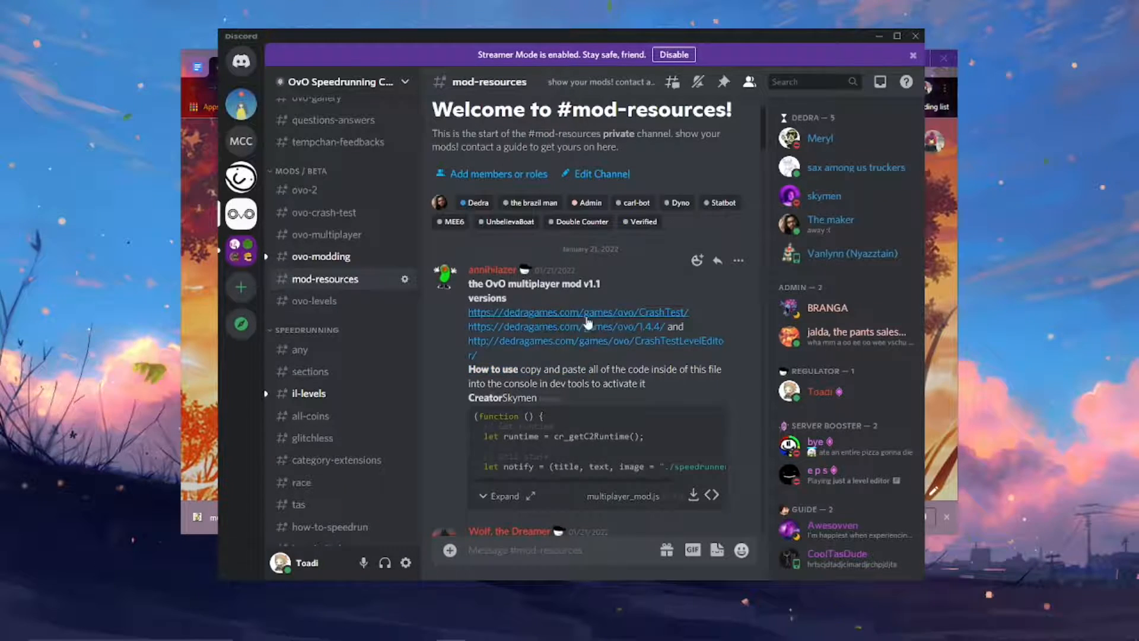
mouse_move(588, 327)
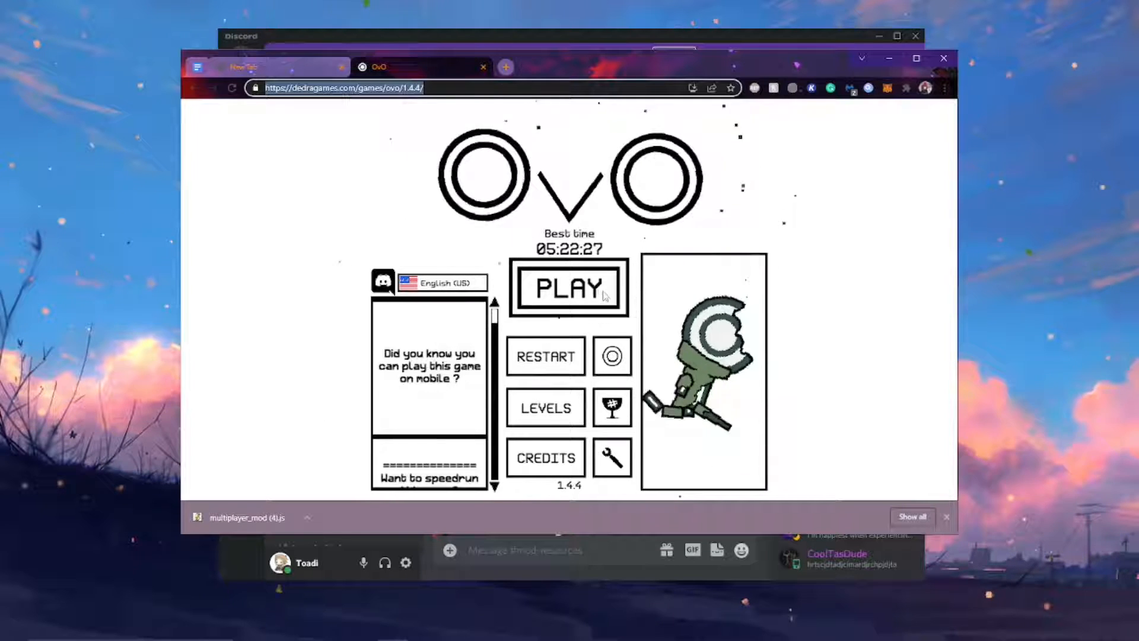
Start OvO level 1 and bring up the DevTools console (F12) to run the mod.
left_click(569, 286)
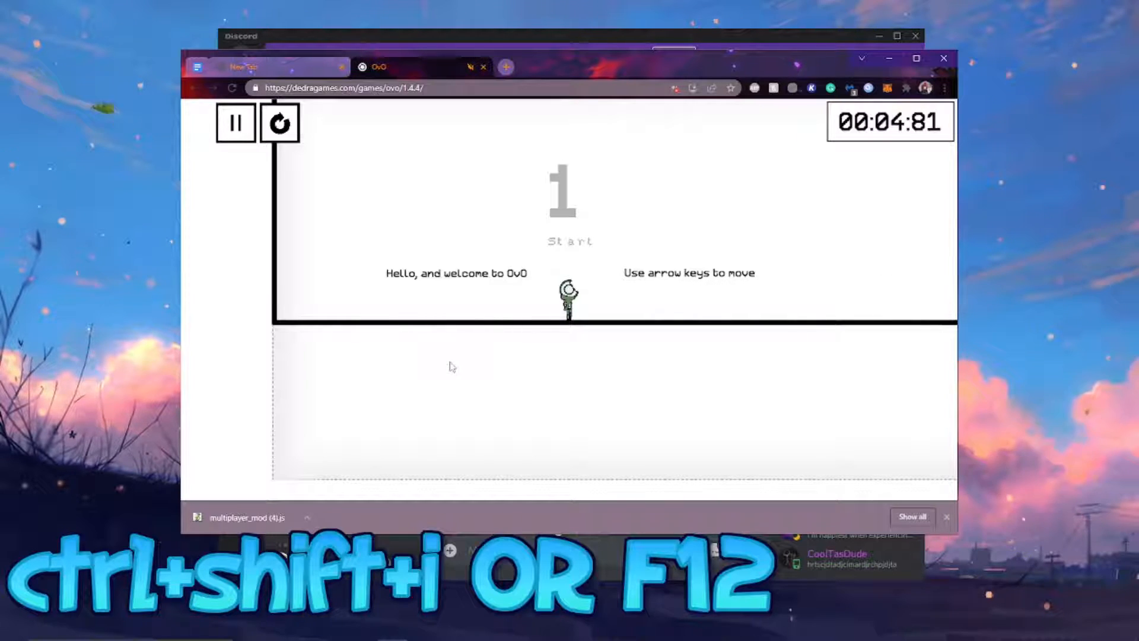
key("f12")
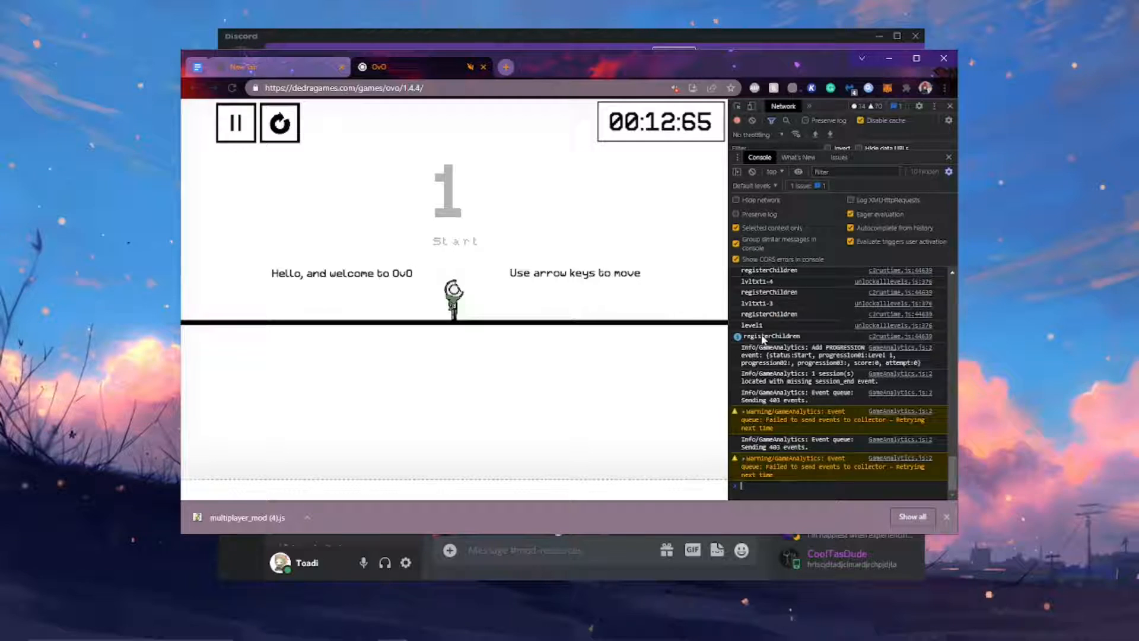
mouse_move(791, 206)
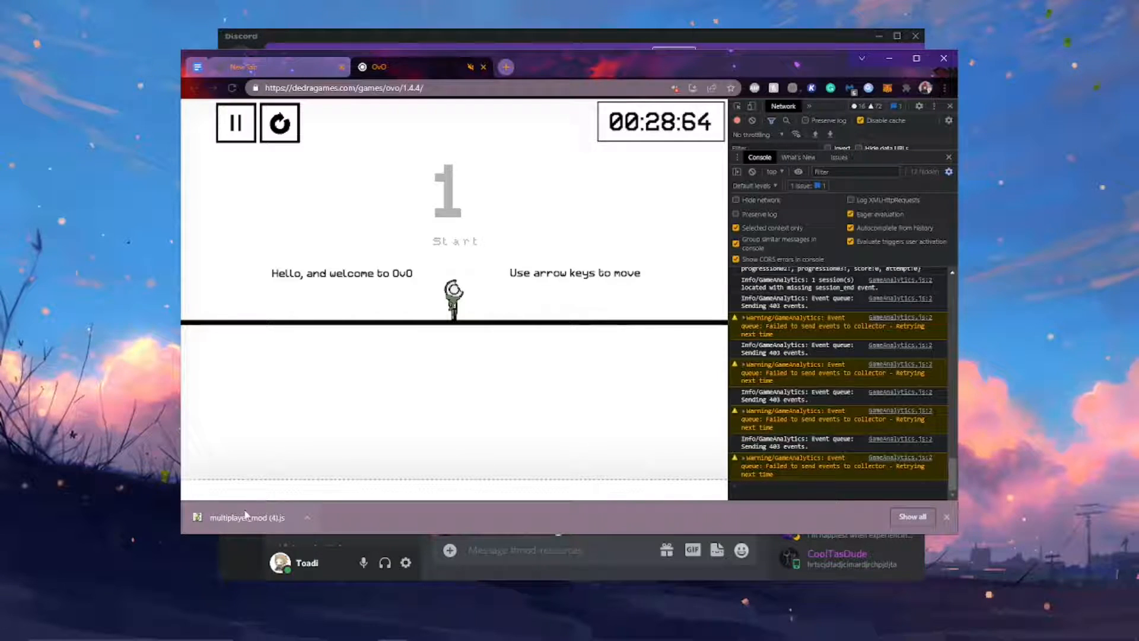
mouse_move(247, 518)
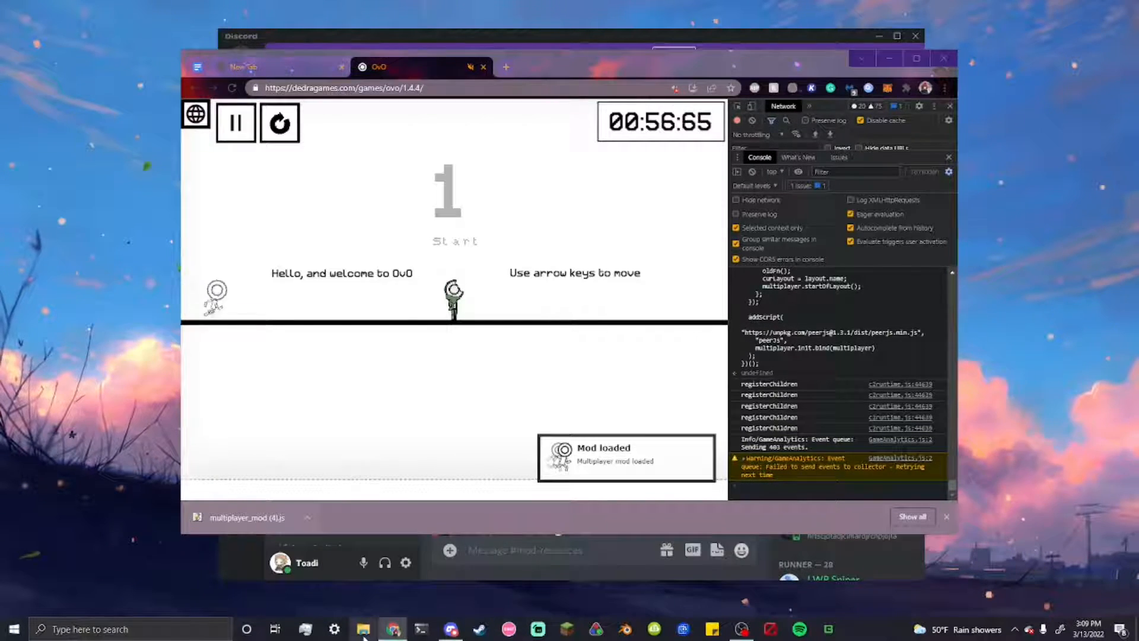
Maximize the game window and close DevTools, leaving the username prompt showing.
left_click(363, 629)
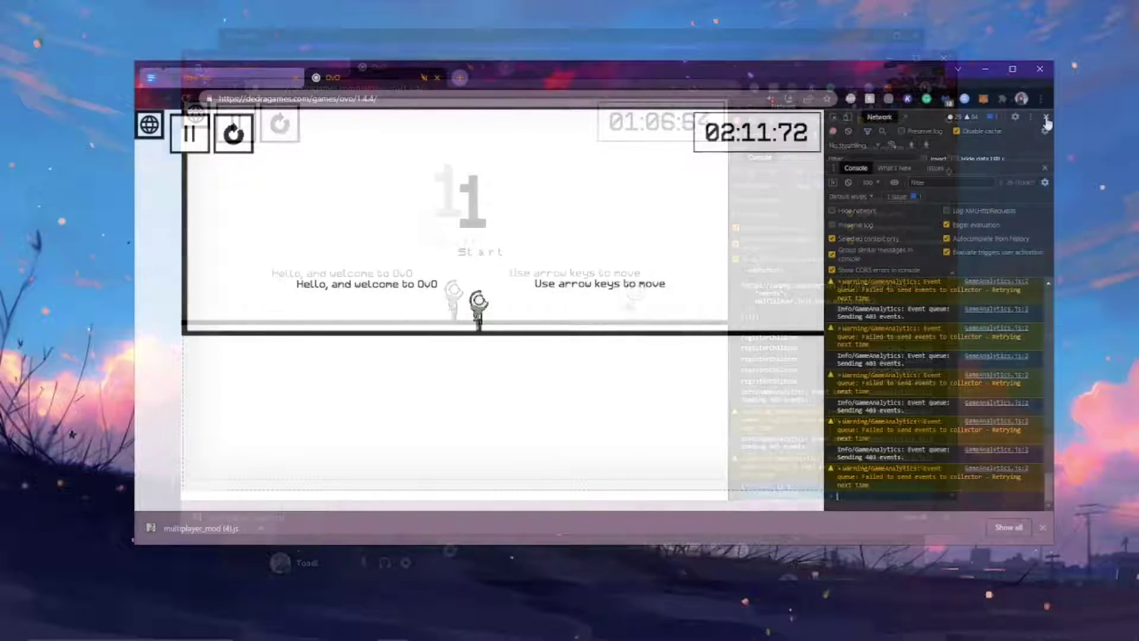
left_click(1047, 118)
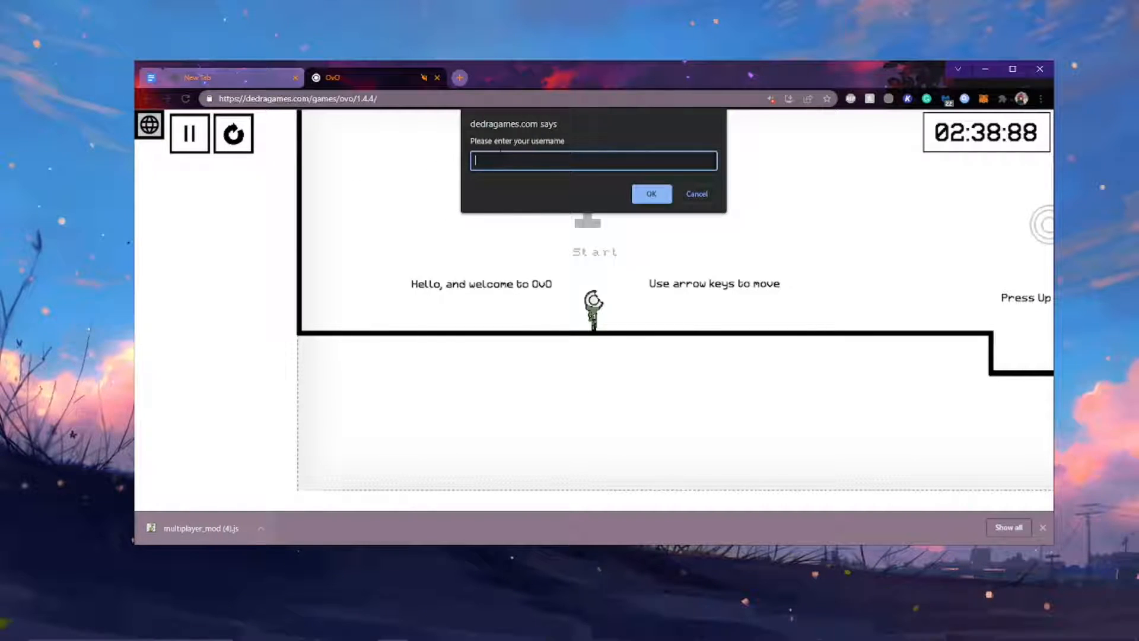
Set the first player's username, create a multiplayer room and copy its room code.
type("To")
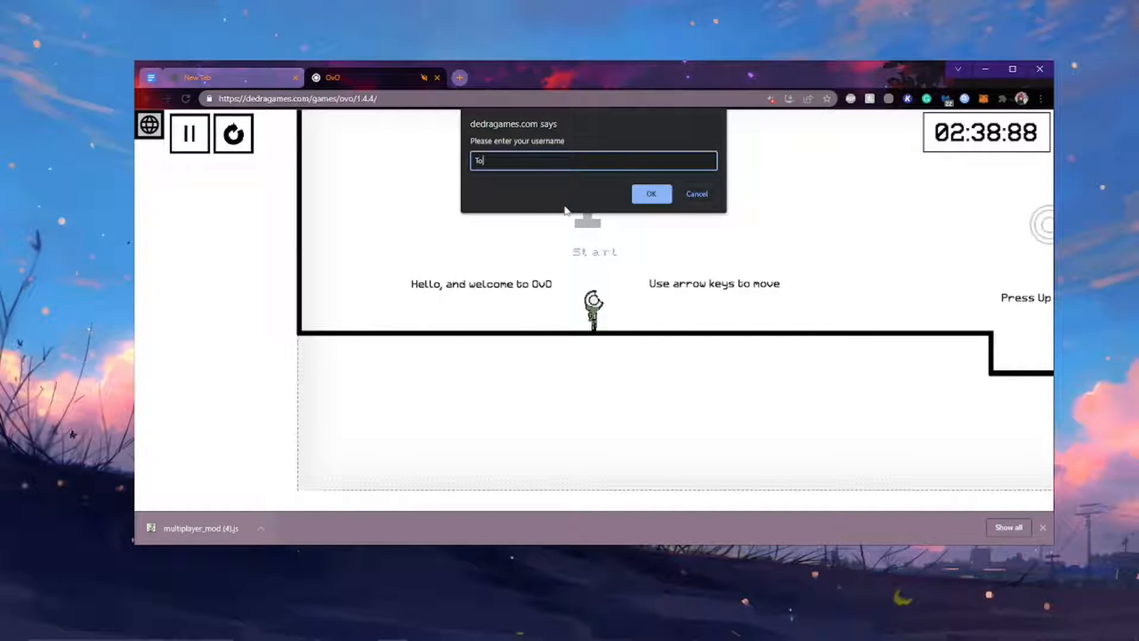
left_click(651, 193)
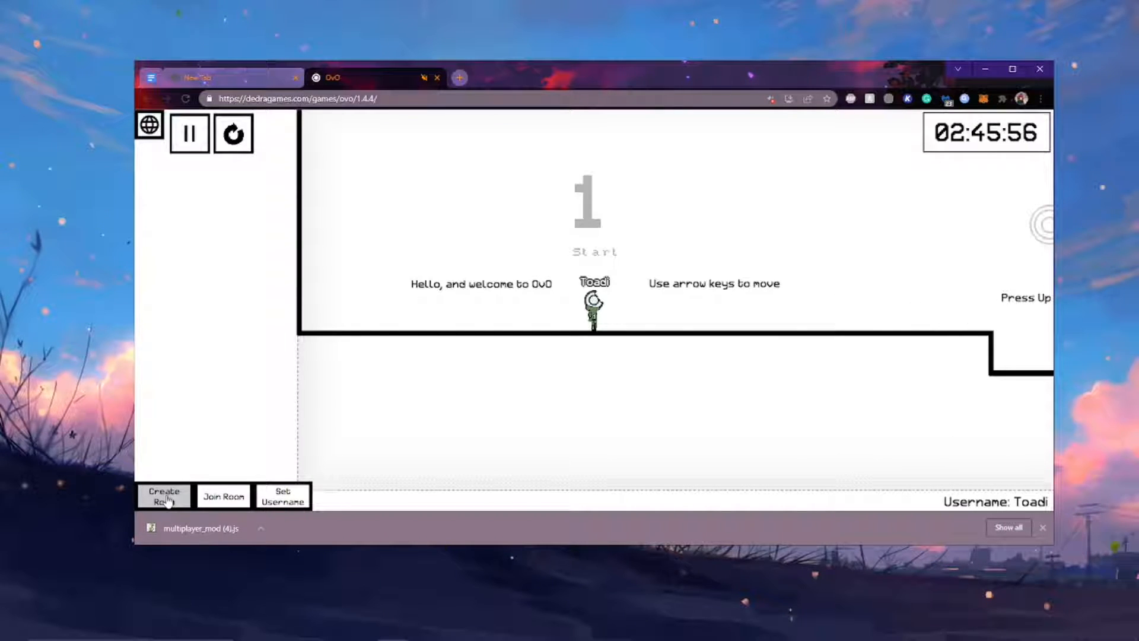
left_click(164, 496)
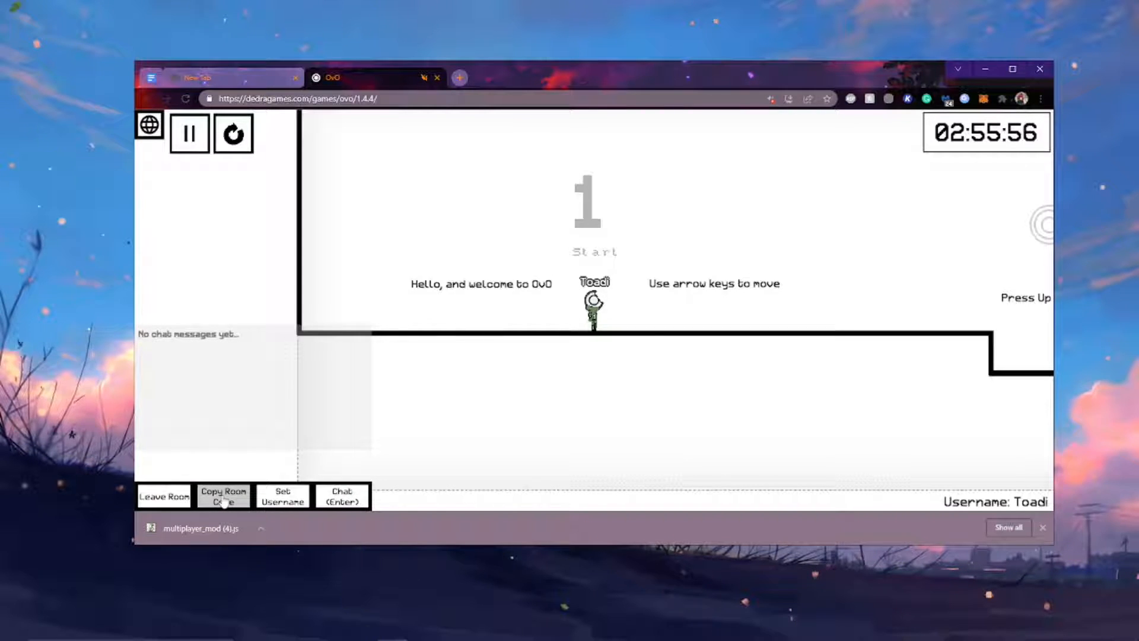
left_click(223, 496)
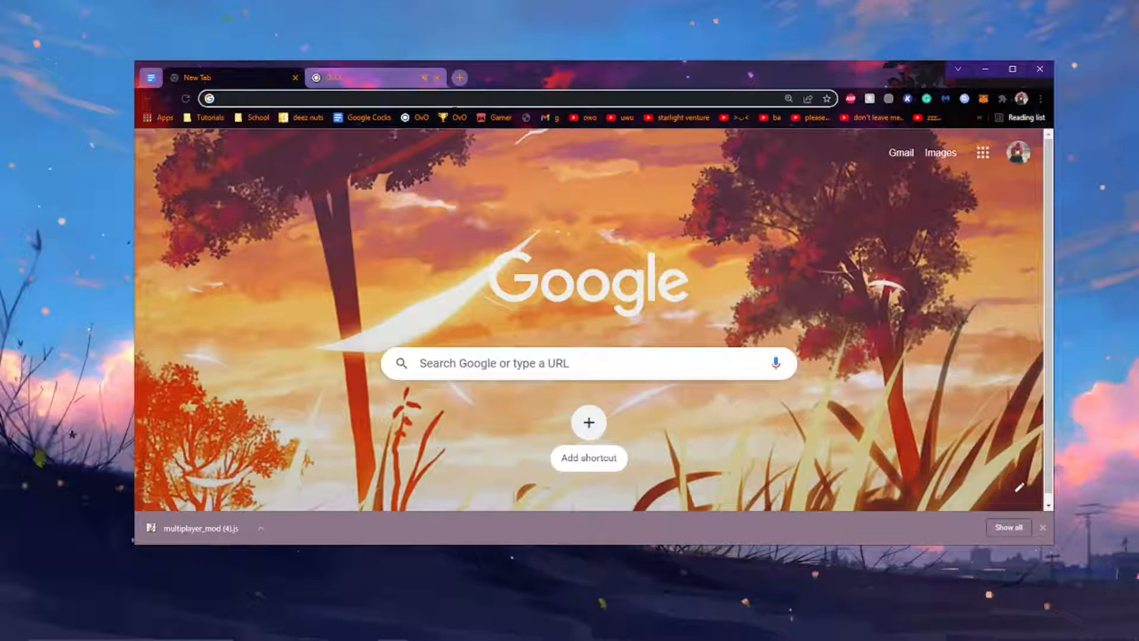
Load the OvO 1.4.4 game page in the new tab and run the multiplayer mod there.
left_click(901, 153)
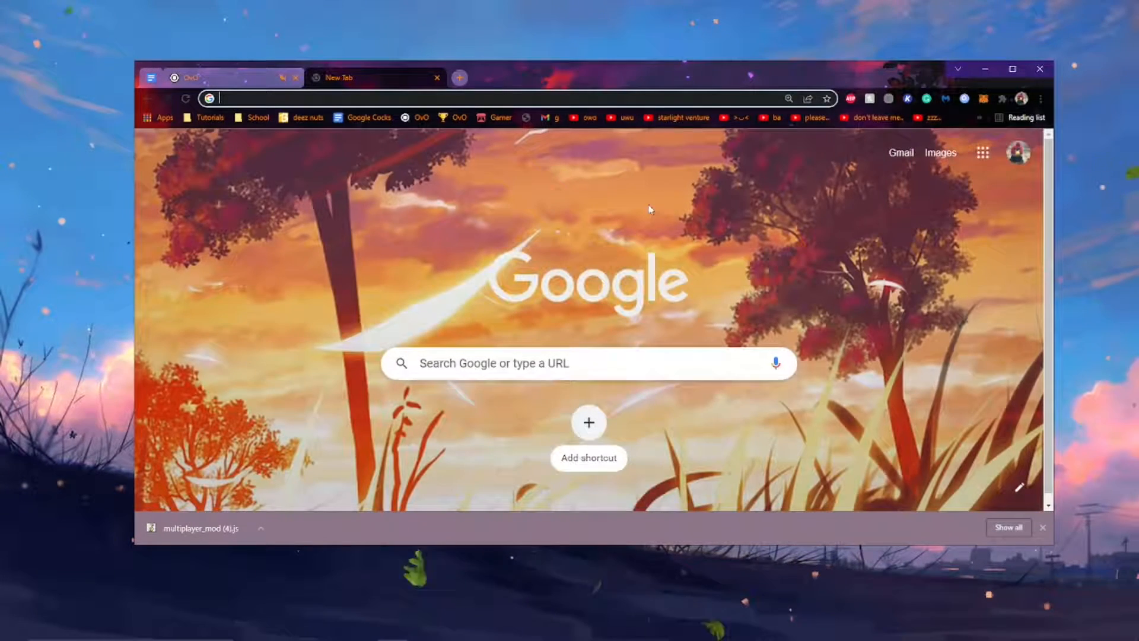
type("osu.ppy.sh")
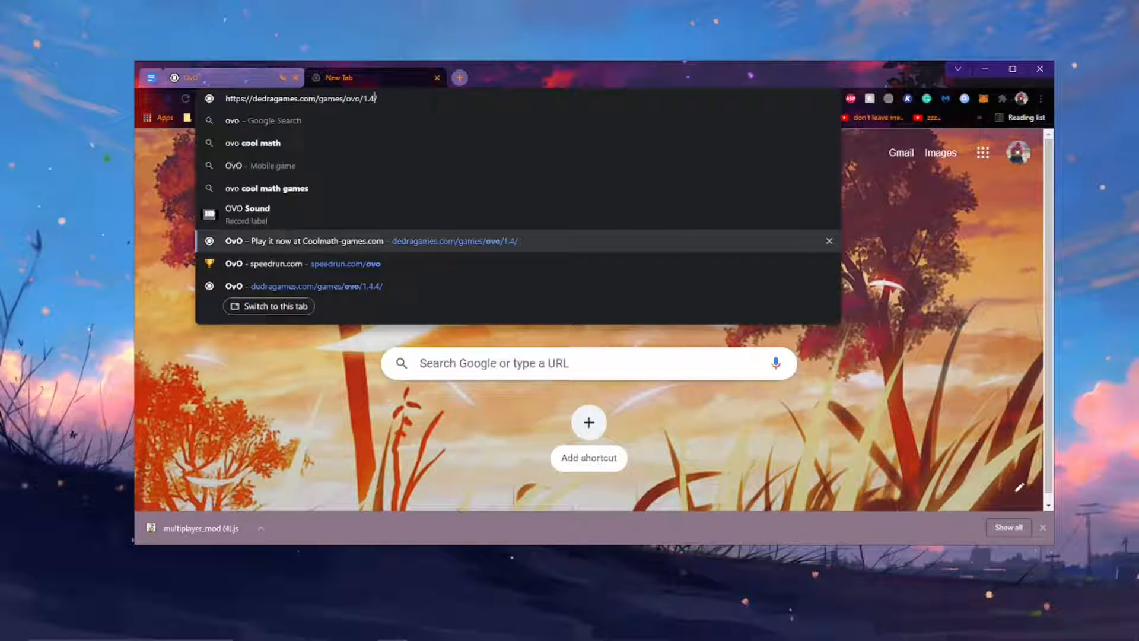
left_click(303, 286)
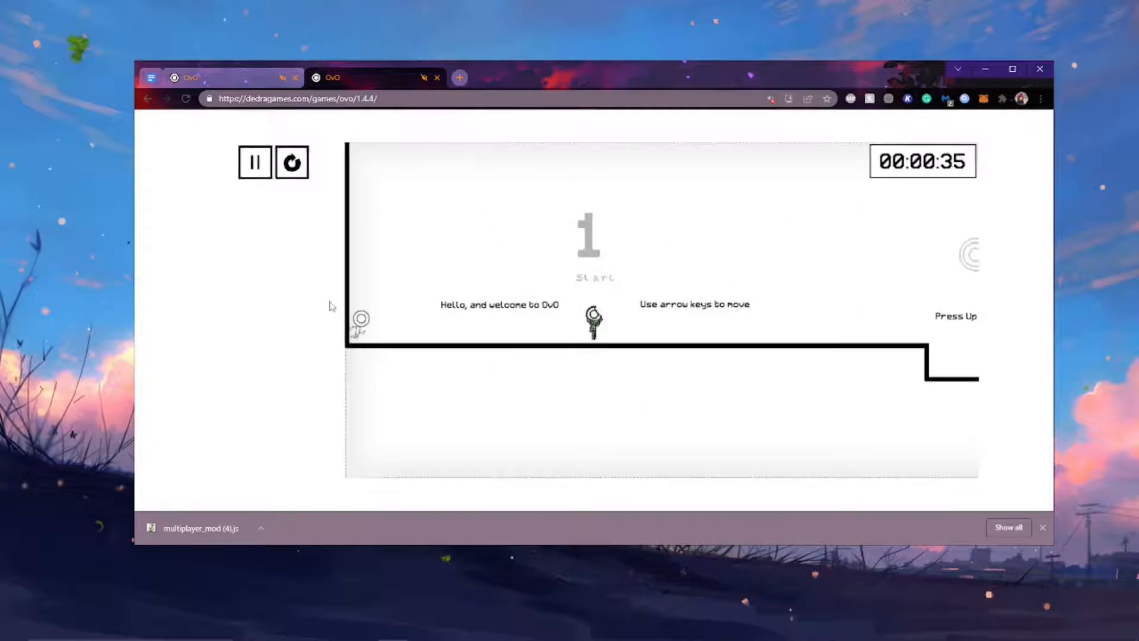
key("F12")
type("T")
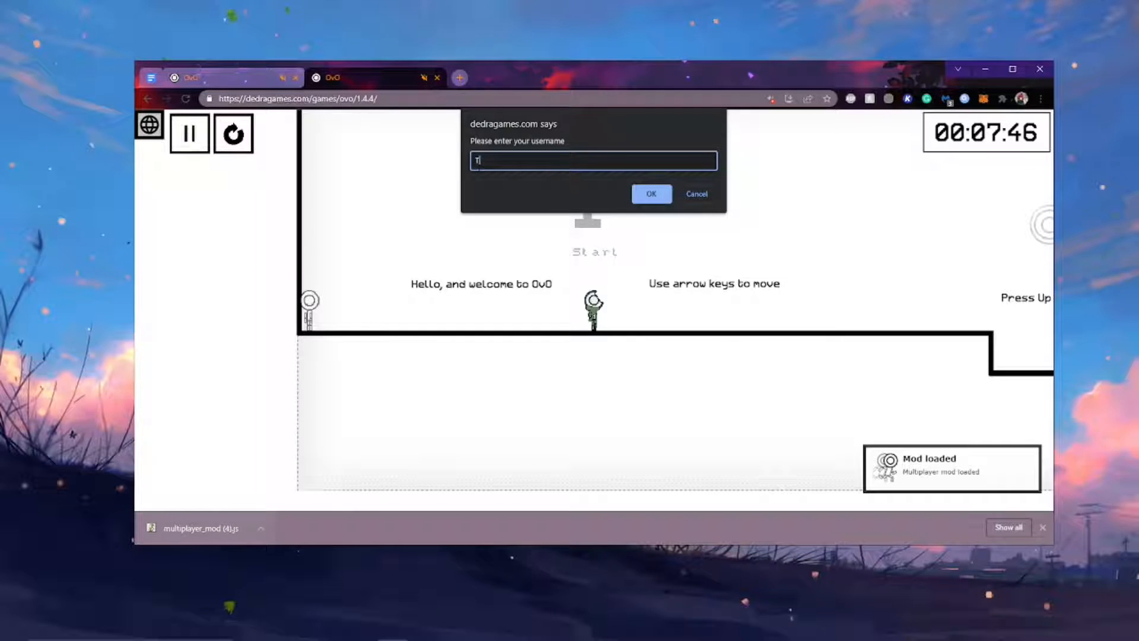
Set username Toadi2 and join room f4be713b-110a-4ea6-8639-bb9fae2f6b56.
left_click(651, 194)
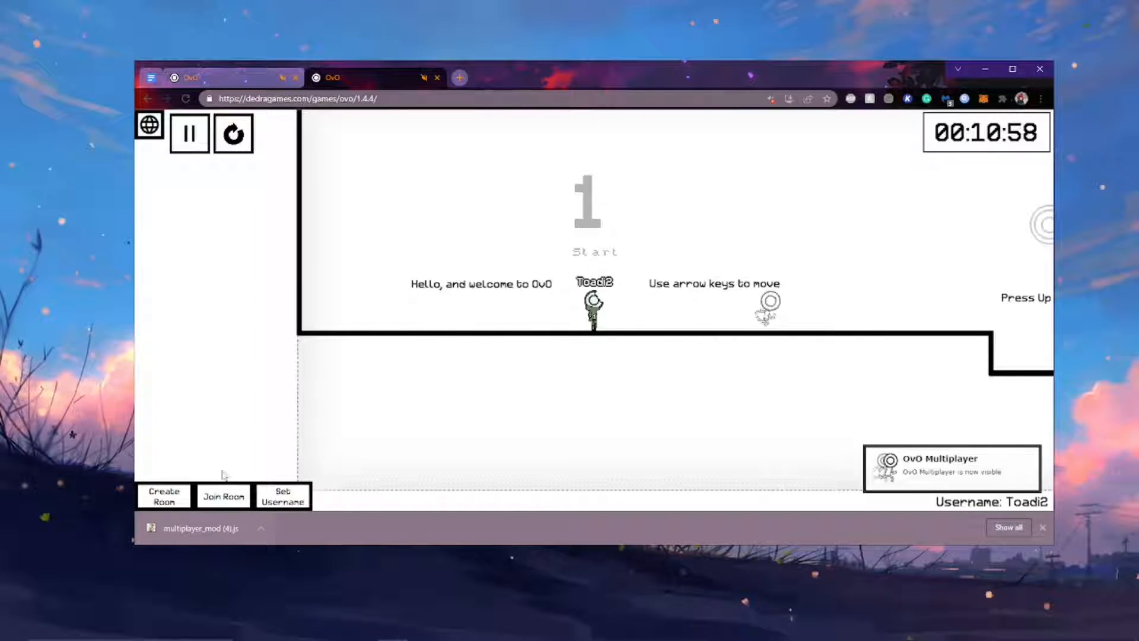
left_click(223, 496)
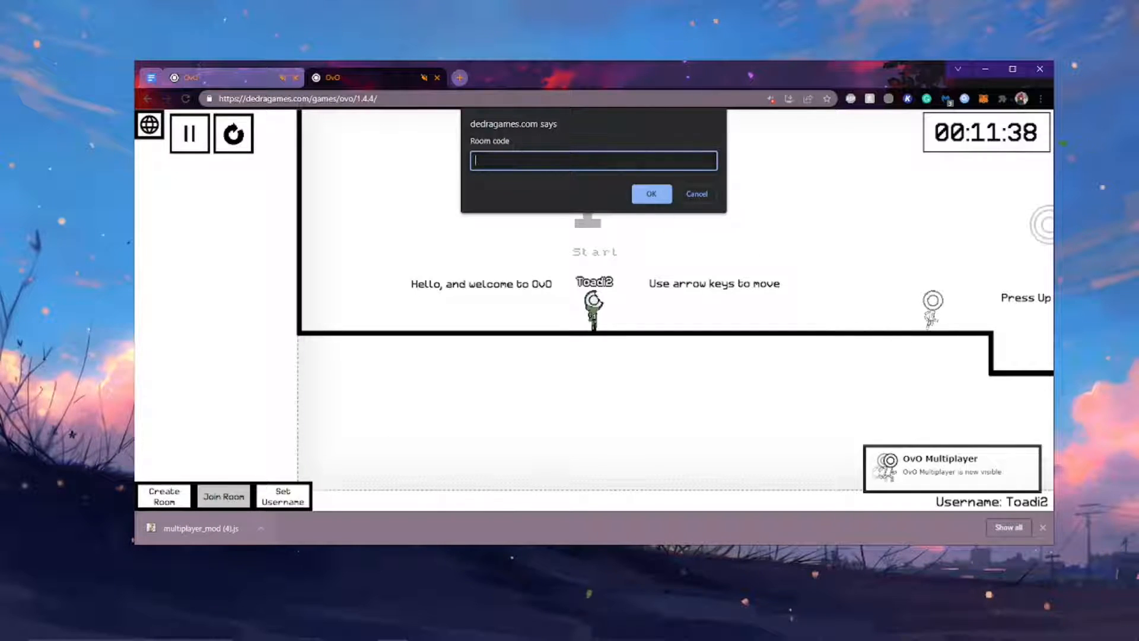
type("f4be713b-110a-4ea6-8639-bb9fae2f6b56")
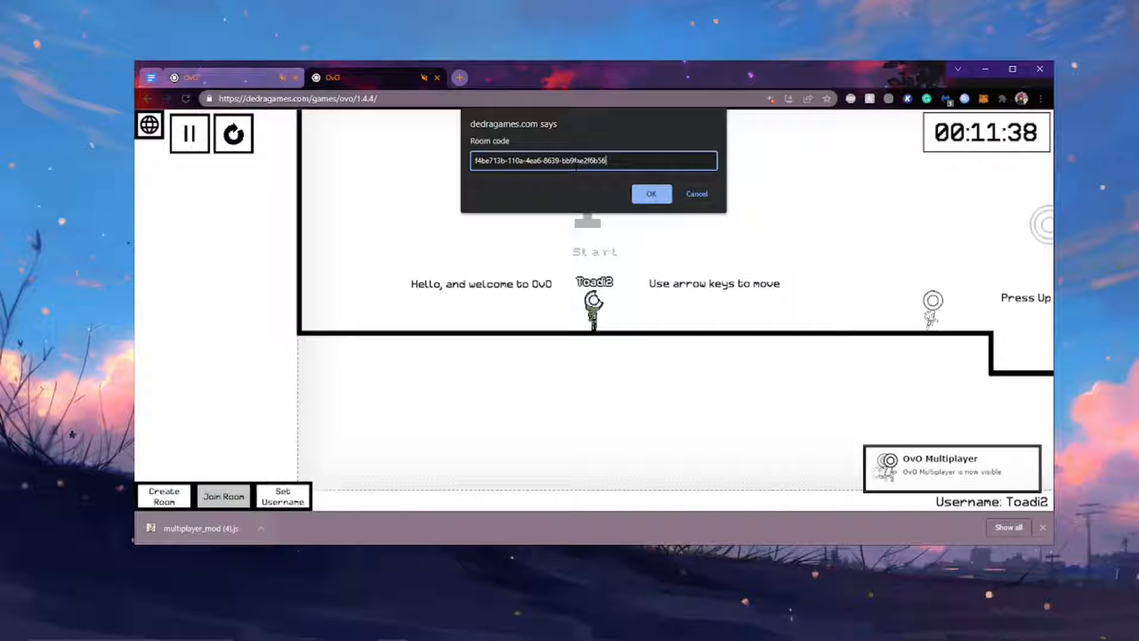
left_click(650, 194)
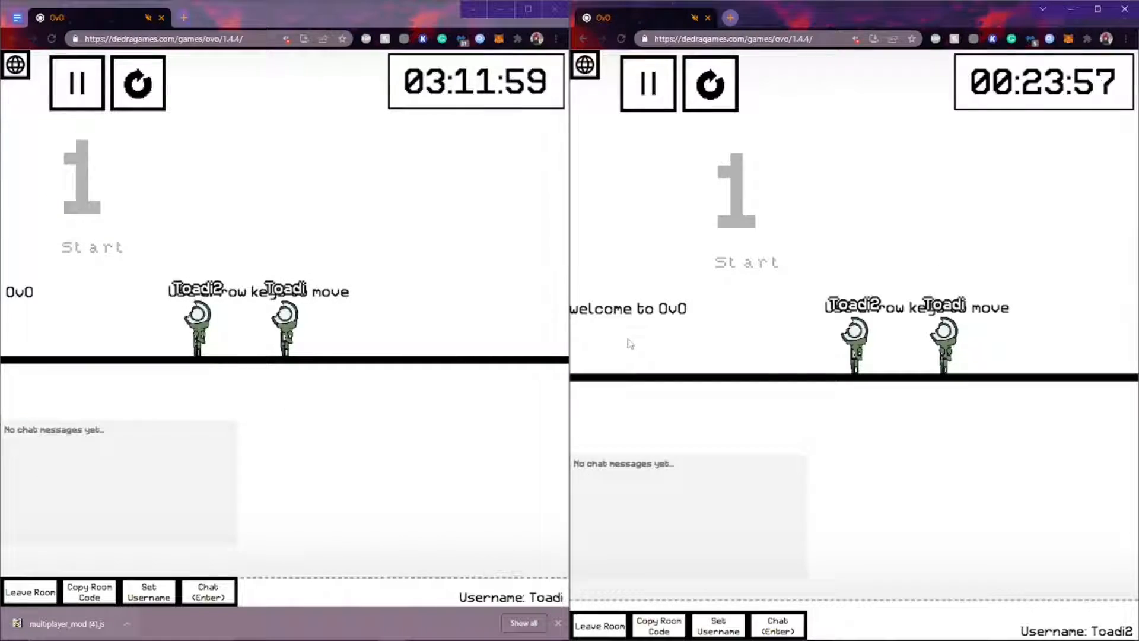
Restart the level in the second window, send a greeting from the first, and dismiss the download bar.
left_click(646, 82)
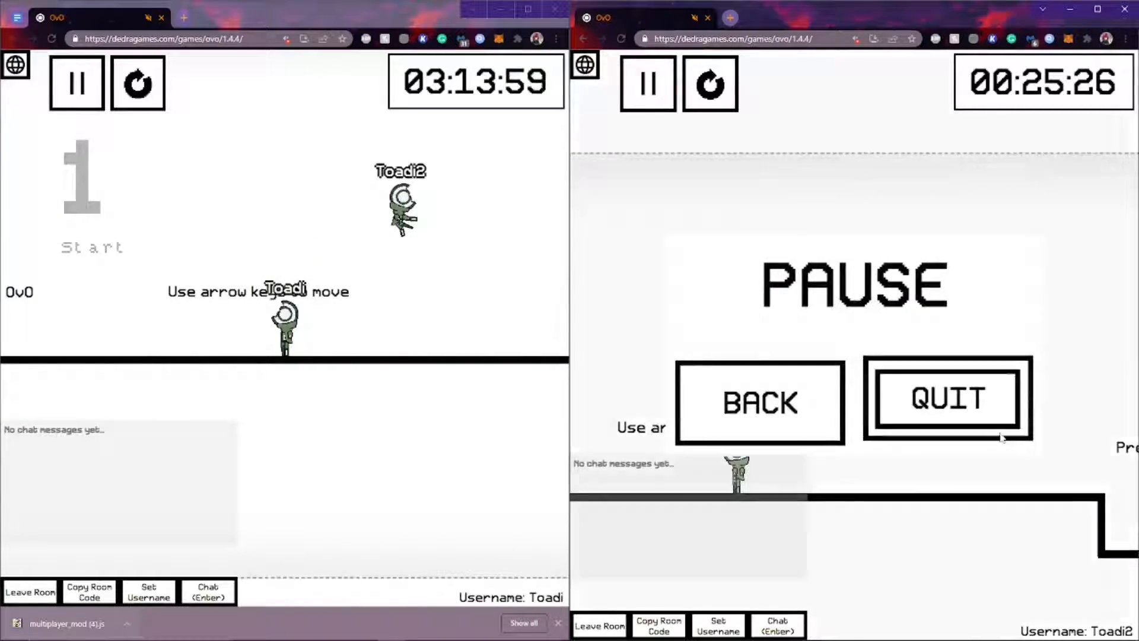
left_click(760, 402)
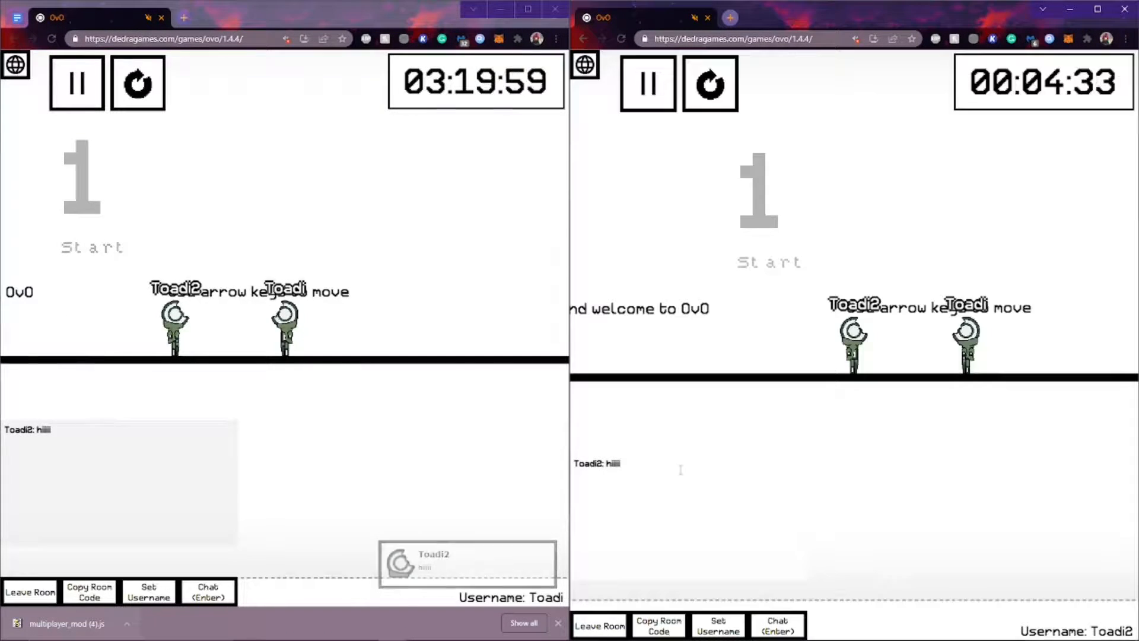
left_click(207, 591)
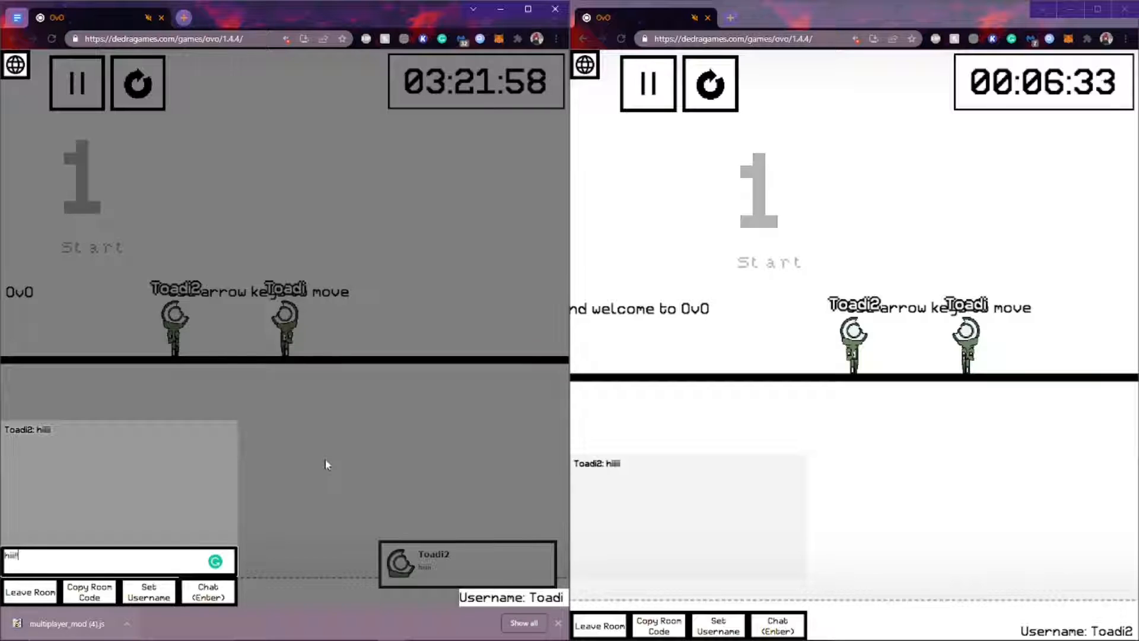
key("Return")
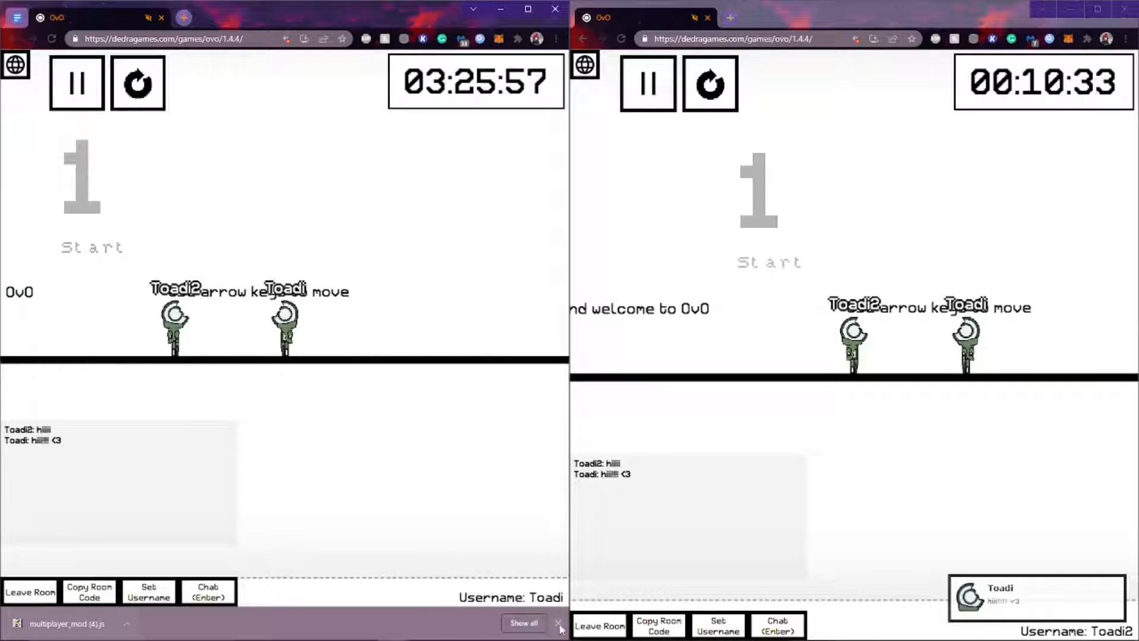
left_click(558, 623)
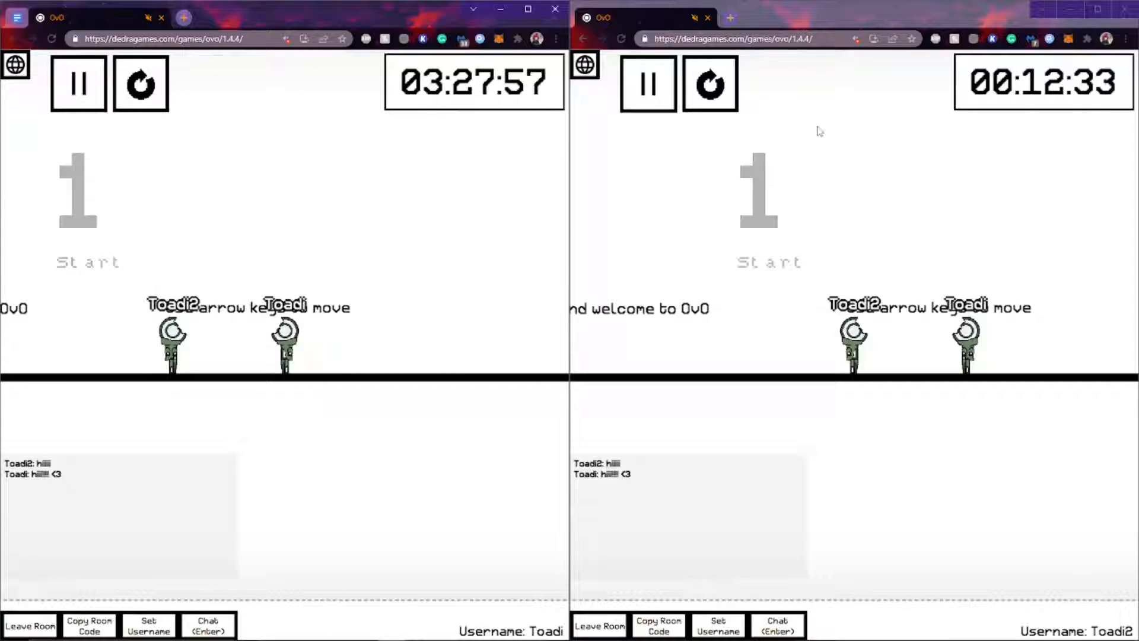